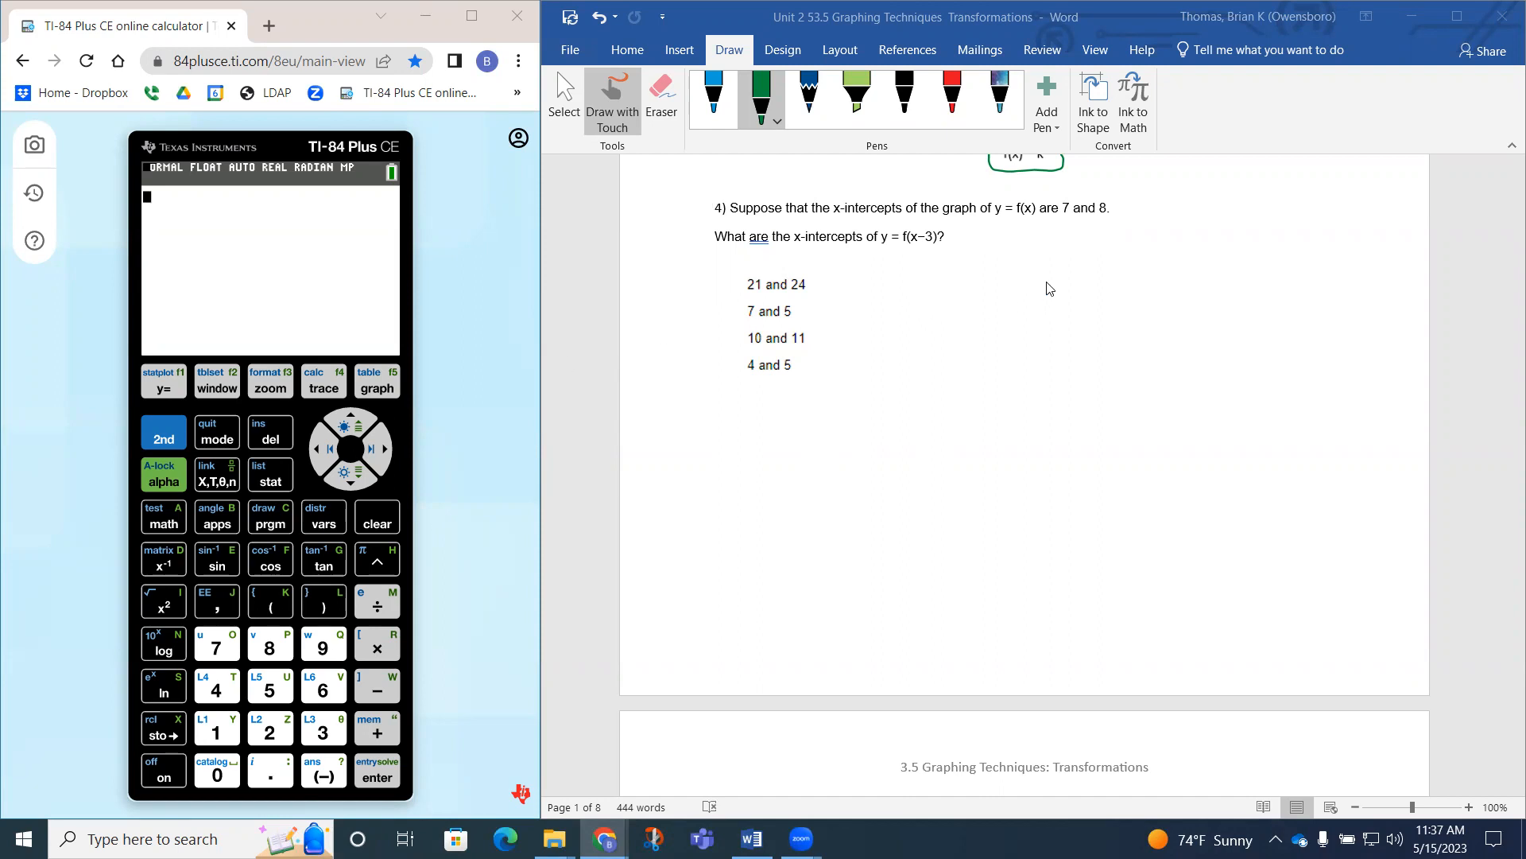
# Step: Handwrite f(x+h) with 'Horizontal left' beside it, then f(x-h) underneath, in green ink
pyautogui.moveTo(1037, 278); pyautogui.dragTo(1076, 287)
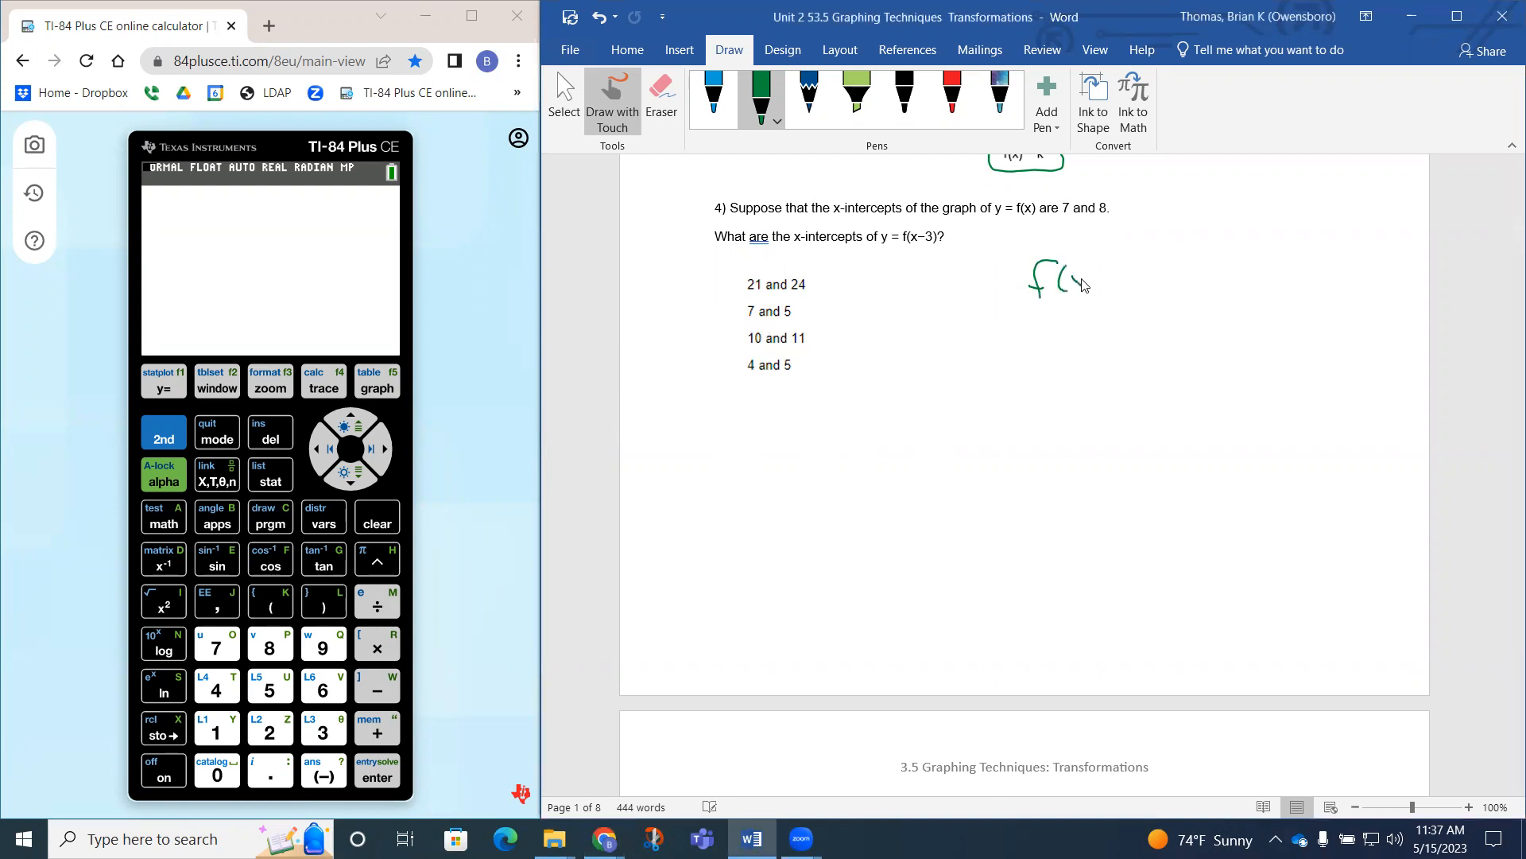
pyautogui.moveTo(1062, 282); pyautogui.dragTo(1139, 282)
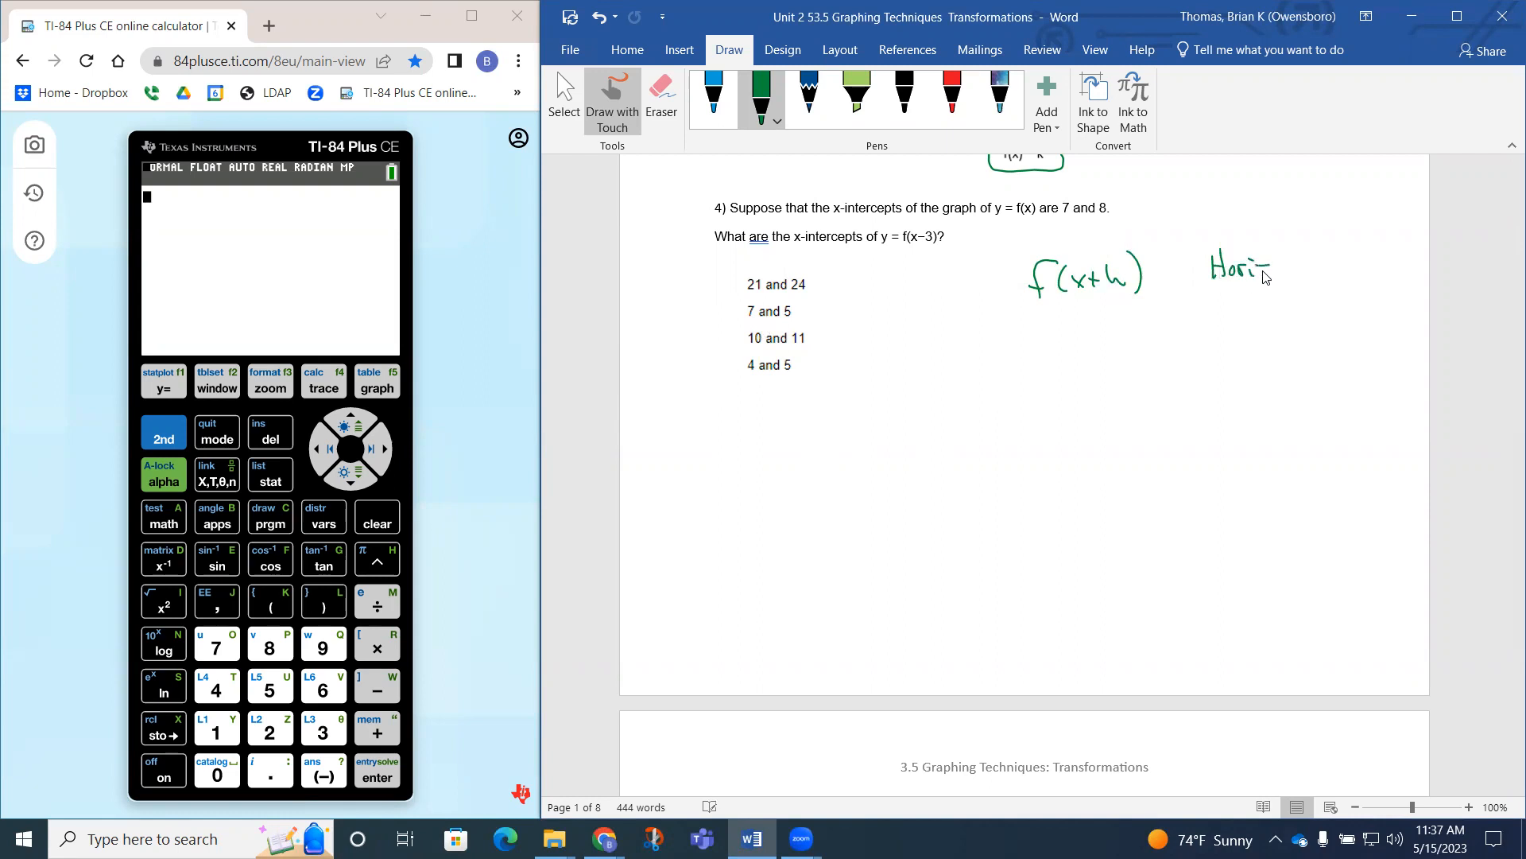
pyautogui.moveTo(1265, 268); pyautogui.dragTo(1324, 267)
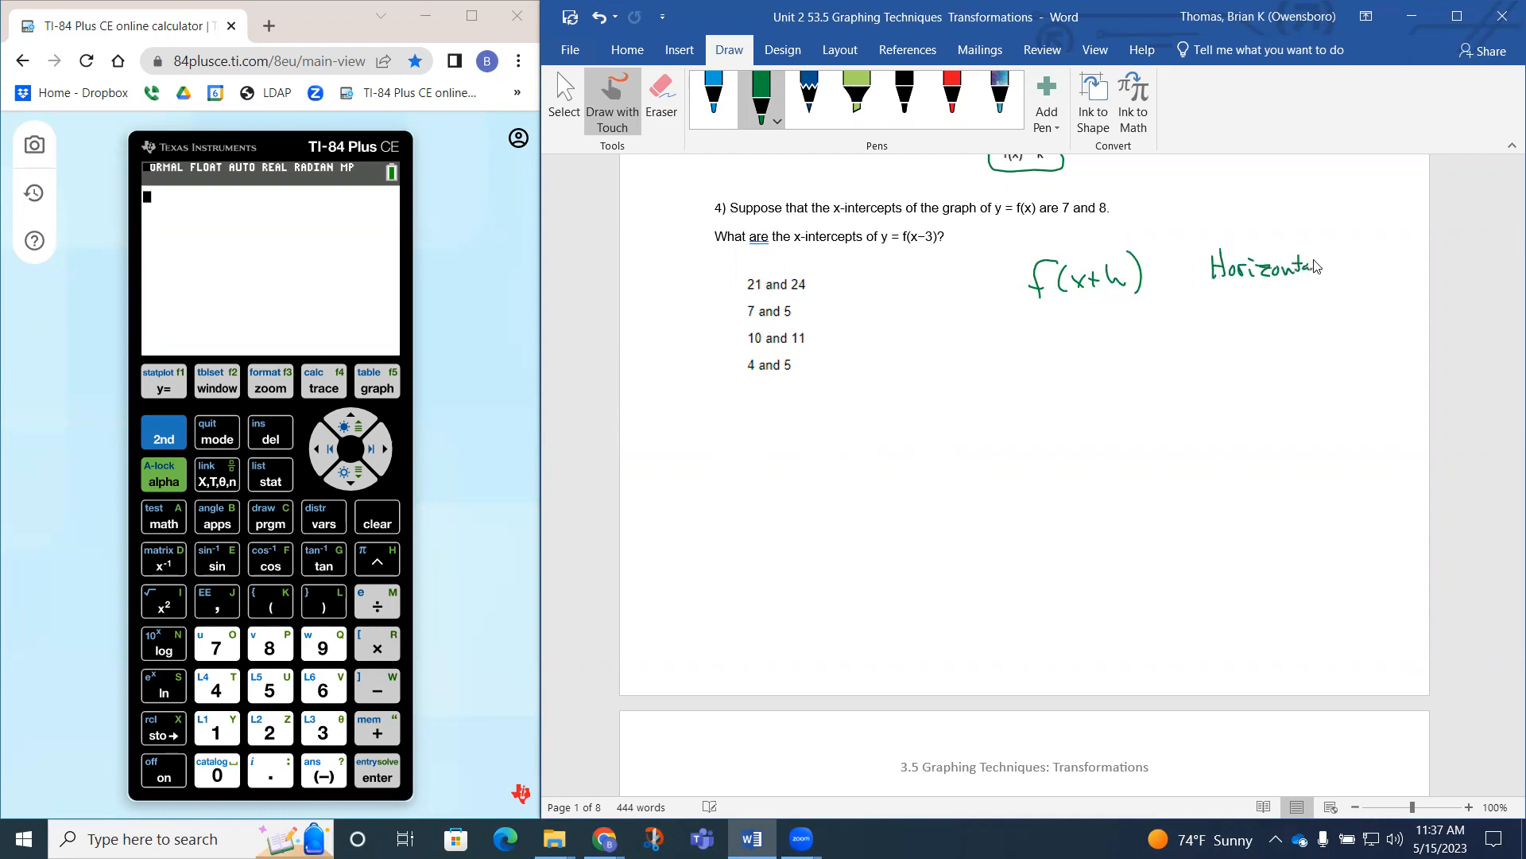
pyautogui.moveTo(1334, 258); pyautogui.dragTo(1392, 258)
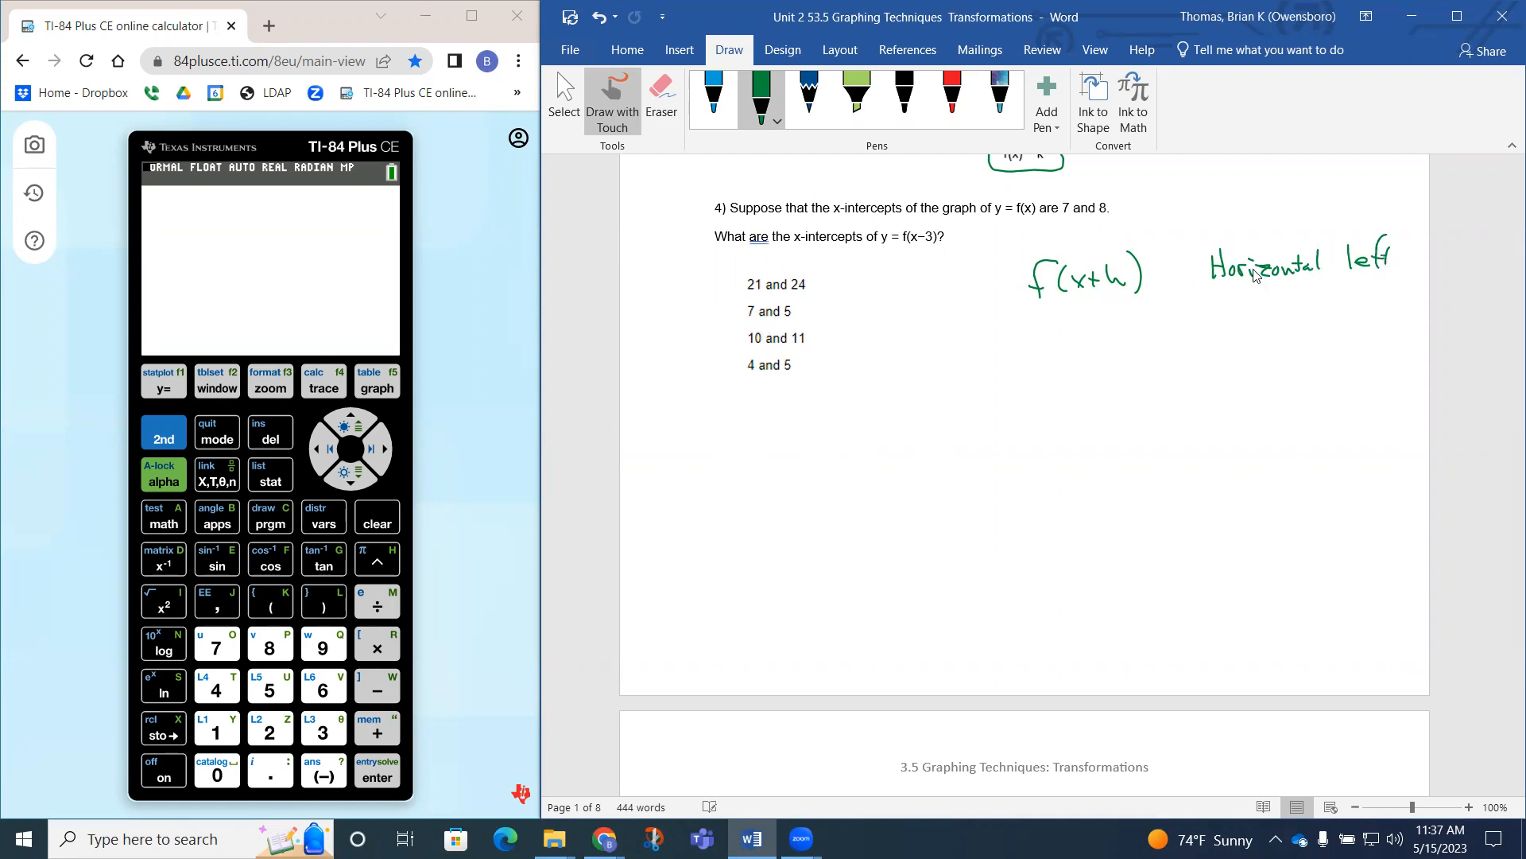
pyautogui.moveTo(1037, 312); pyautogui.dragTo(1044, 341)
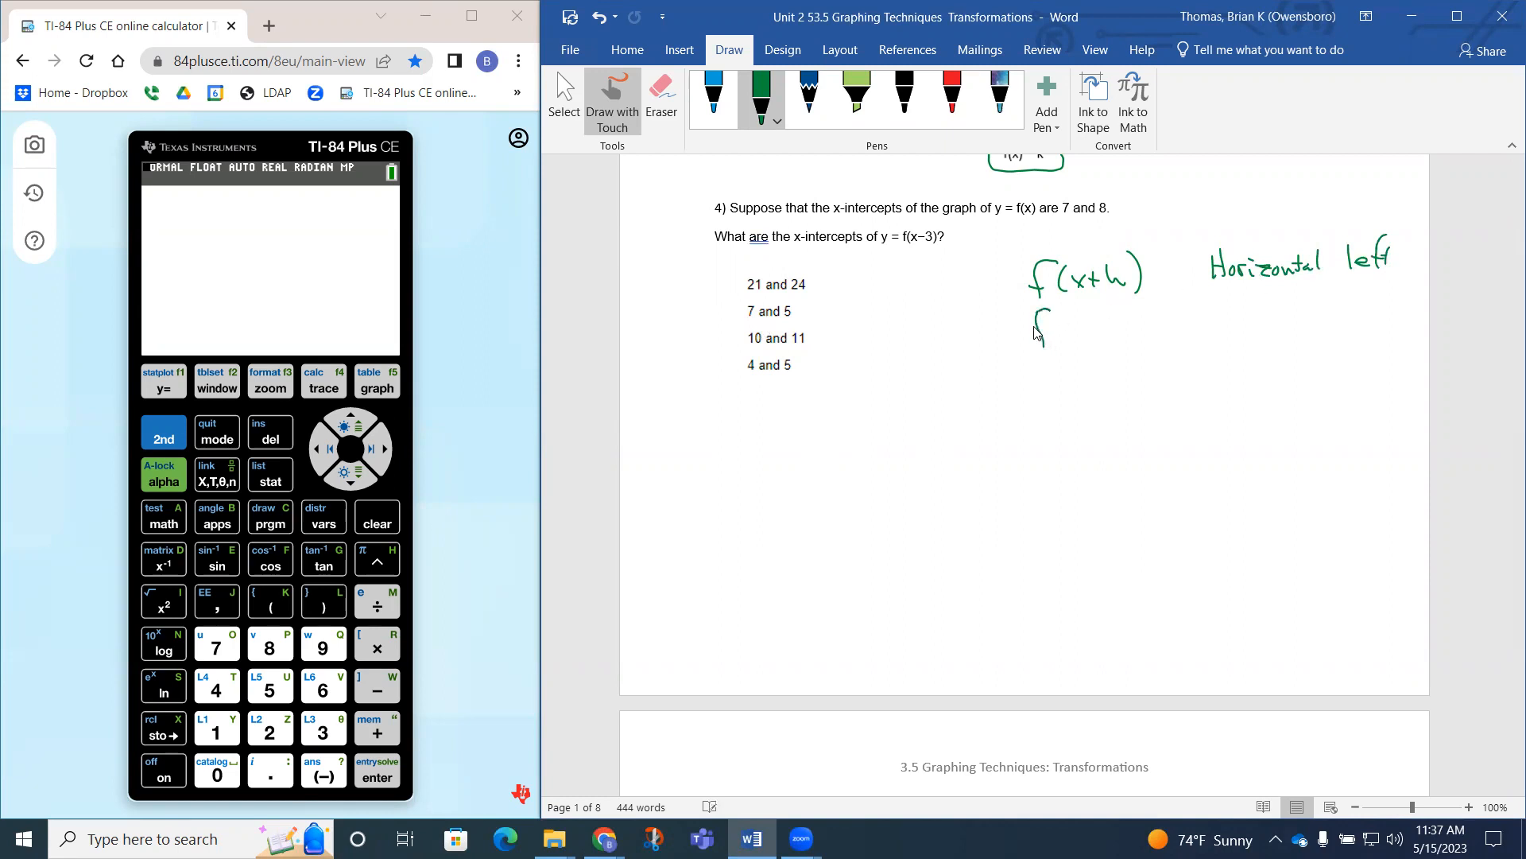
pyautogui.moveTo(1042, 331); pyautogui.dragTo(1140, 321)
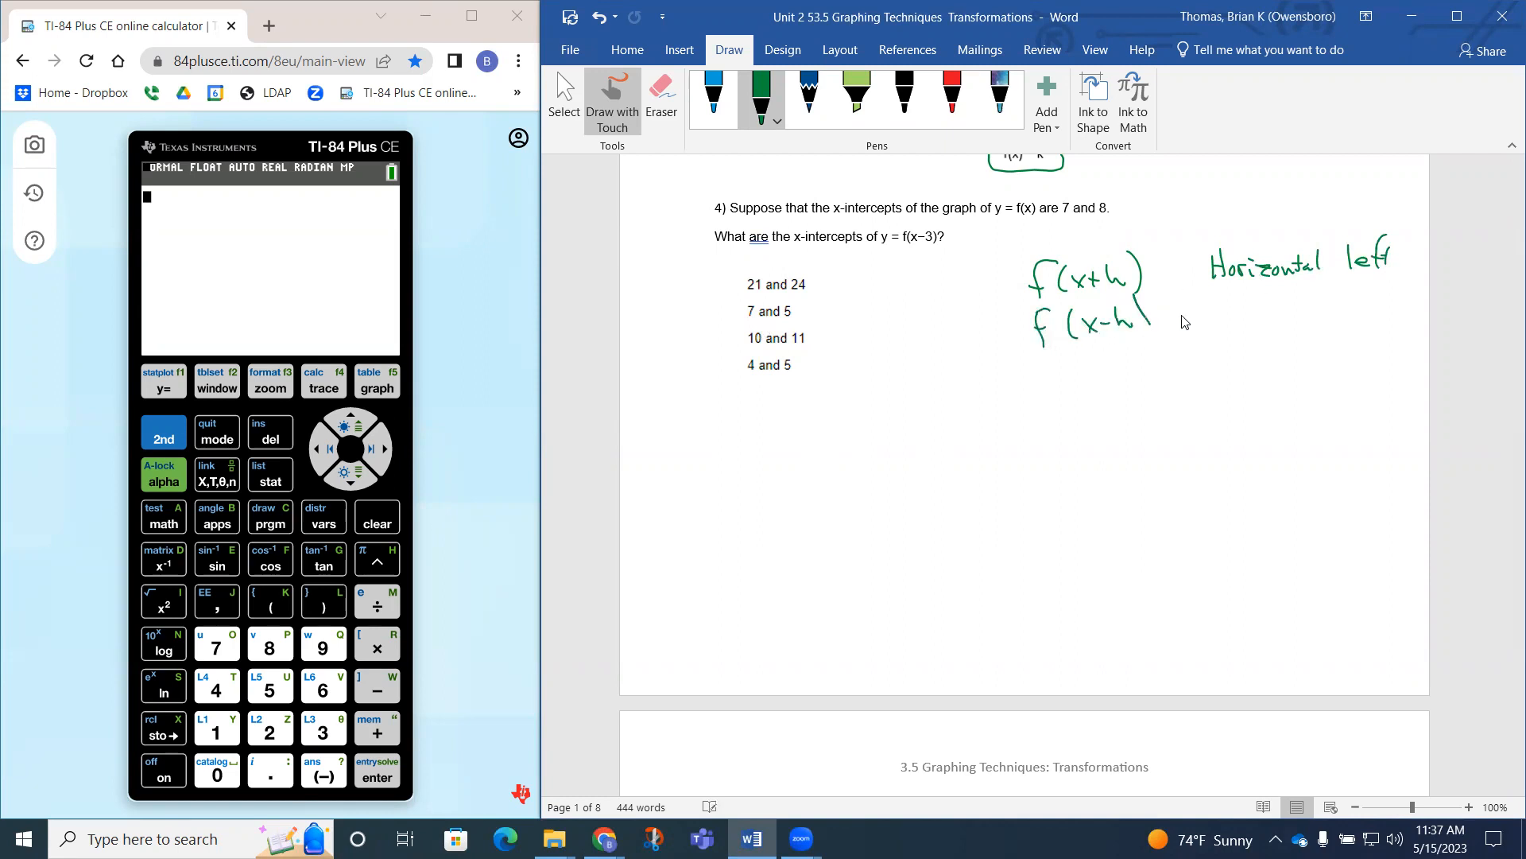
pyautogui.moveTo(1207, 303); pyautogui.dragTo(1231, 312)
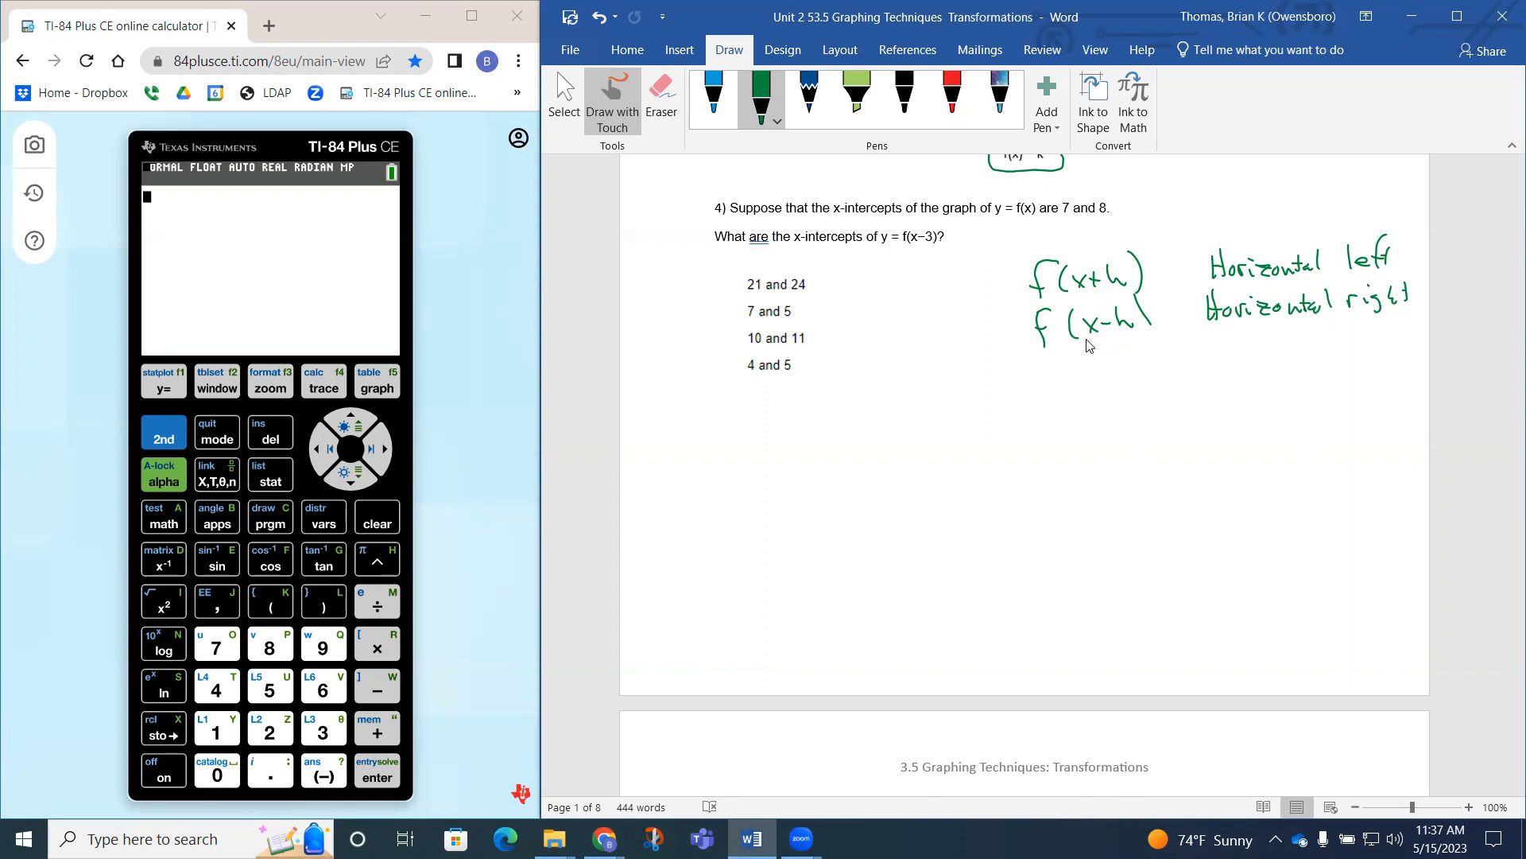
pyautogui.moveTo(926, 252)
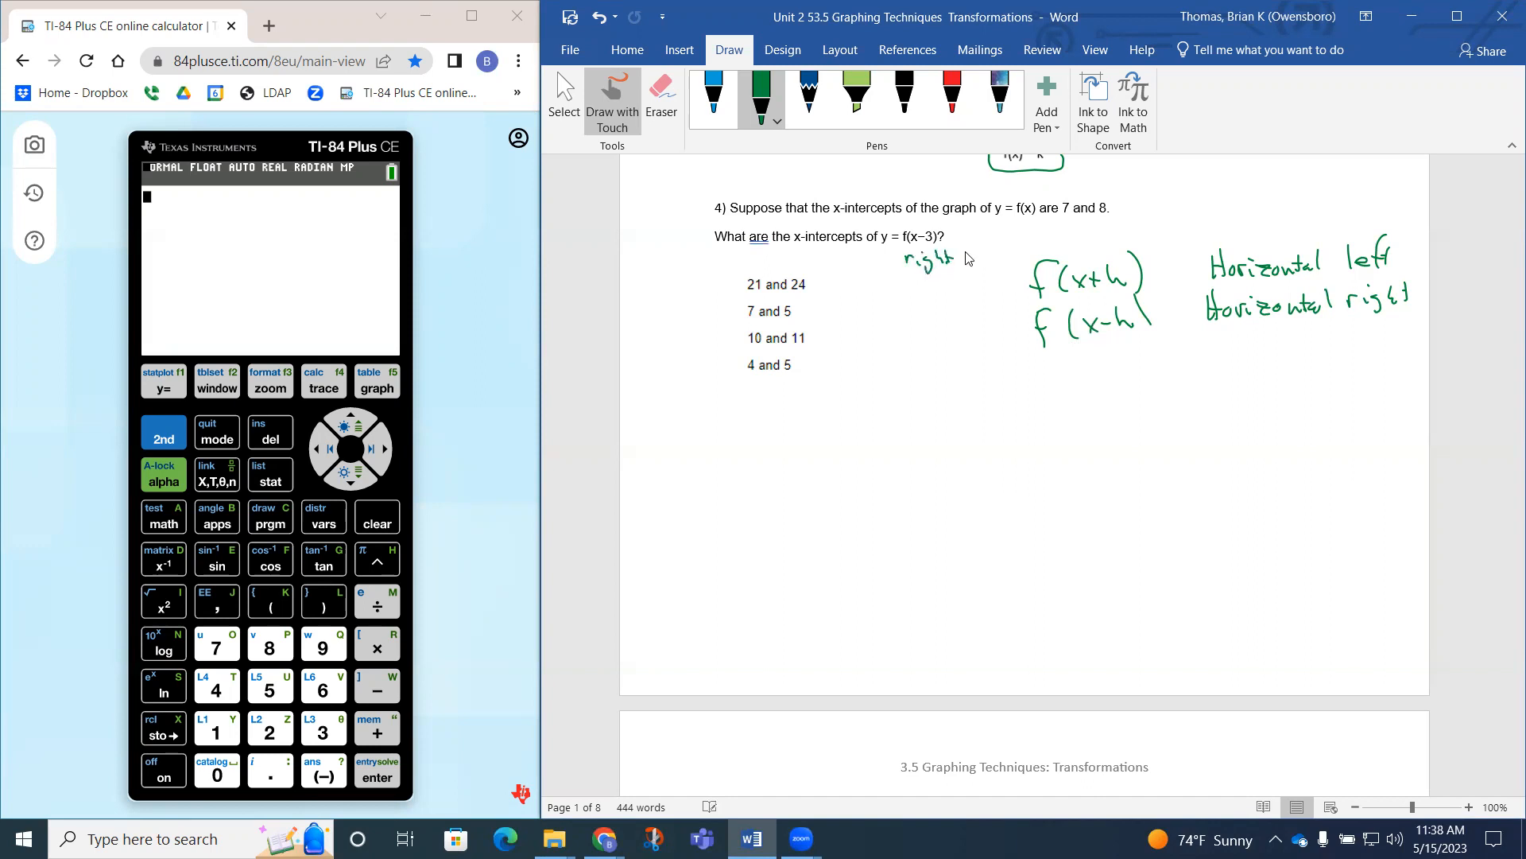
# Step: Write '3' after 'right', then handwrite 7+3=10 and 8+3=11 below the choices
pyautogui.moveTo(959, 263); pyautogui.dragTo(973, 257)
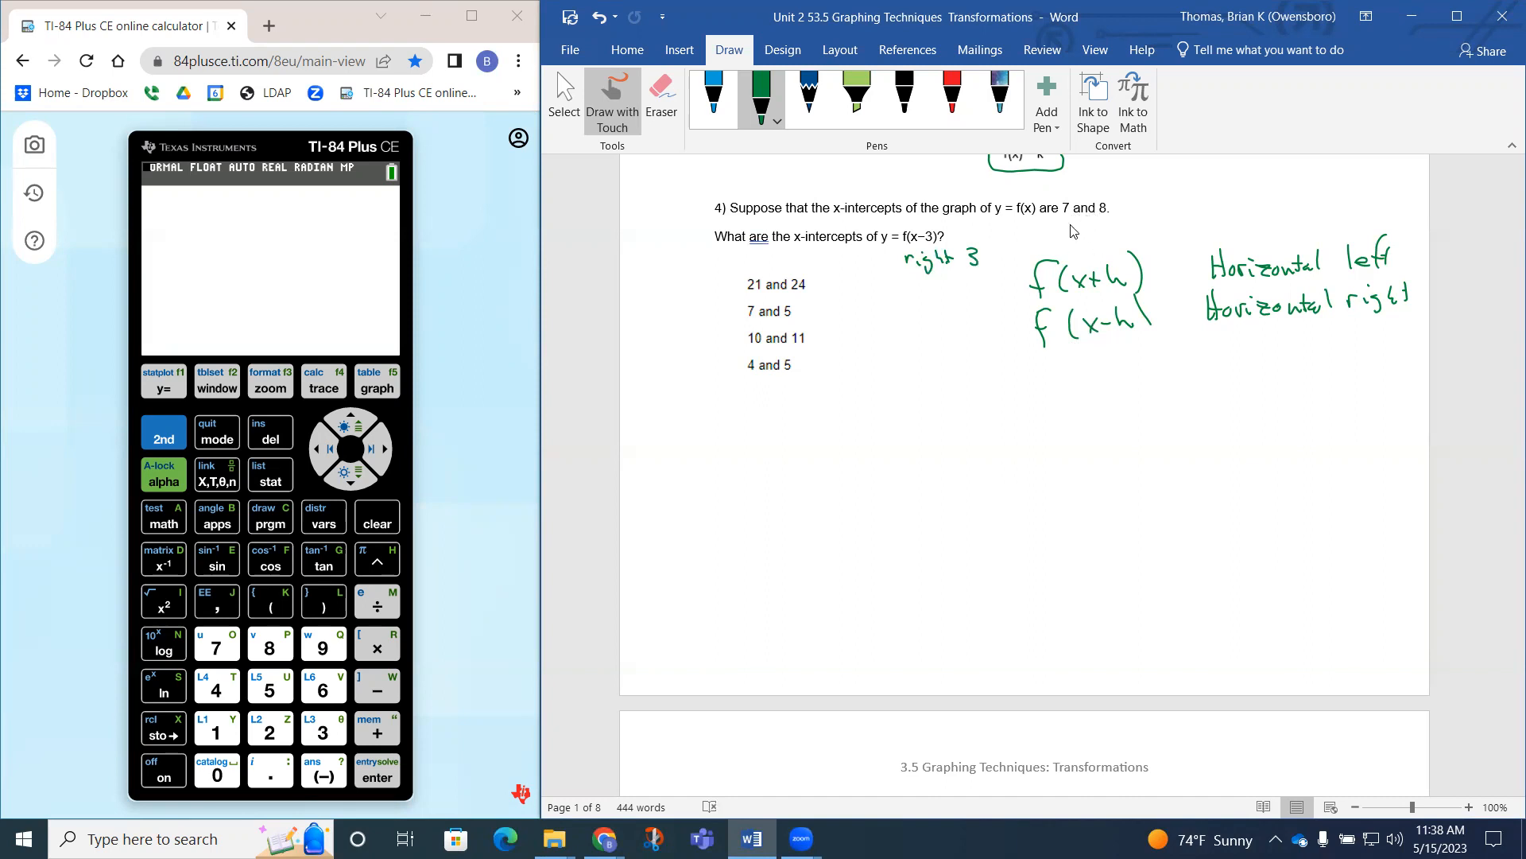
pyautogui.moveTo(716, 419); pyautogui.dragTo(754, 433)
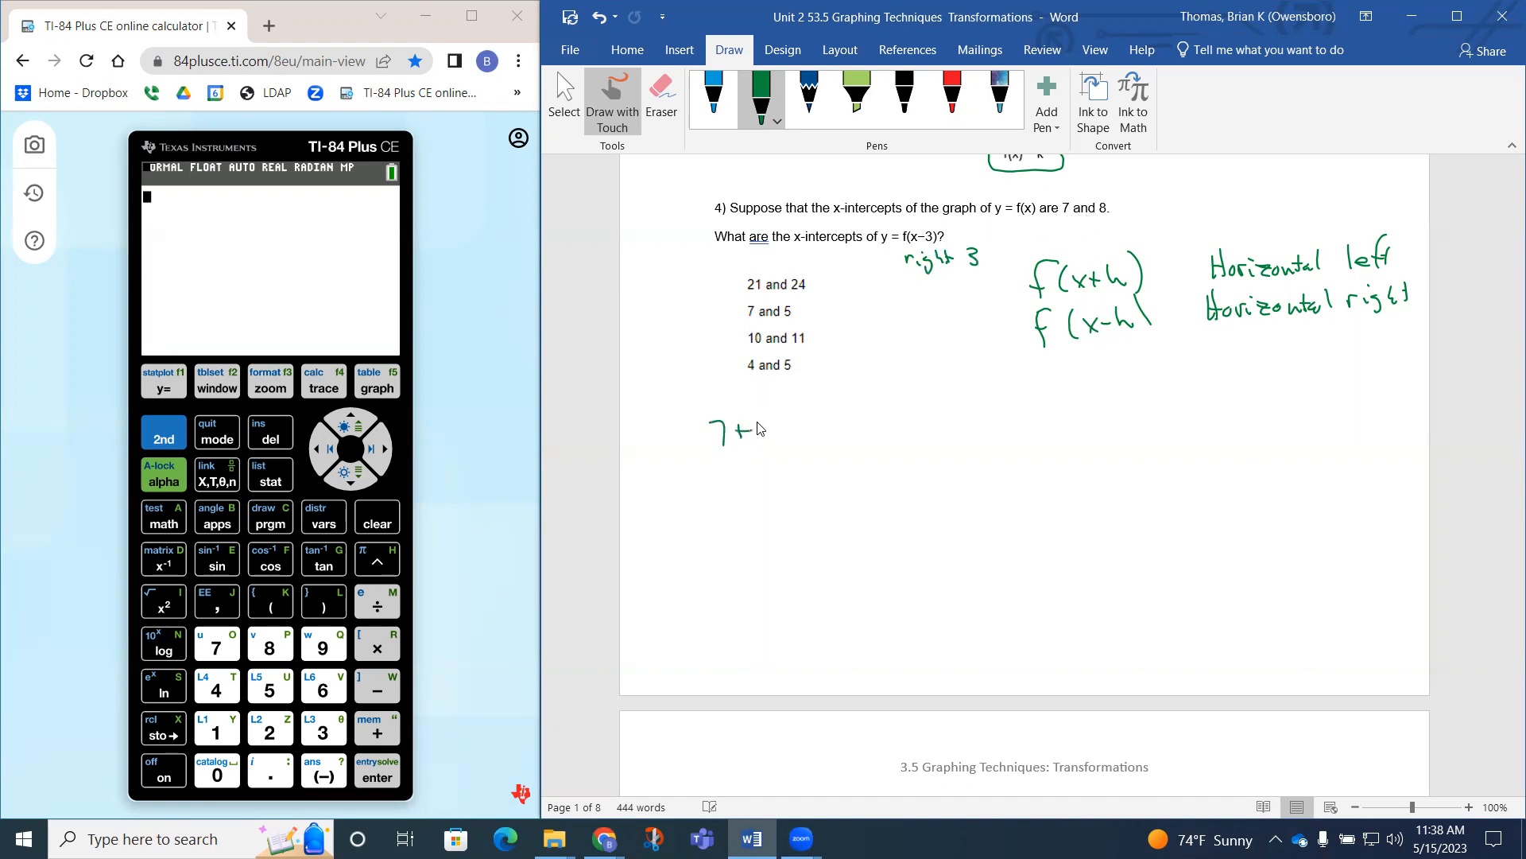
pyautogui.moveTo(744, 431); pyautogui.dragTo(827, 431)
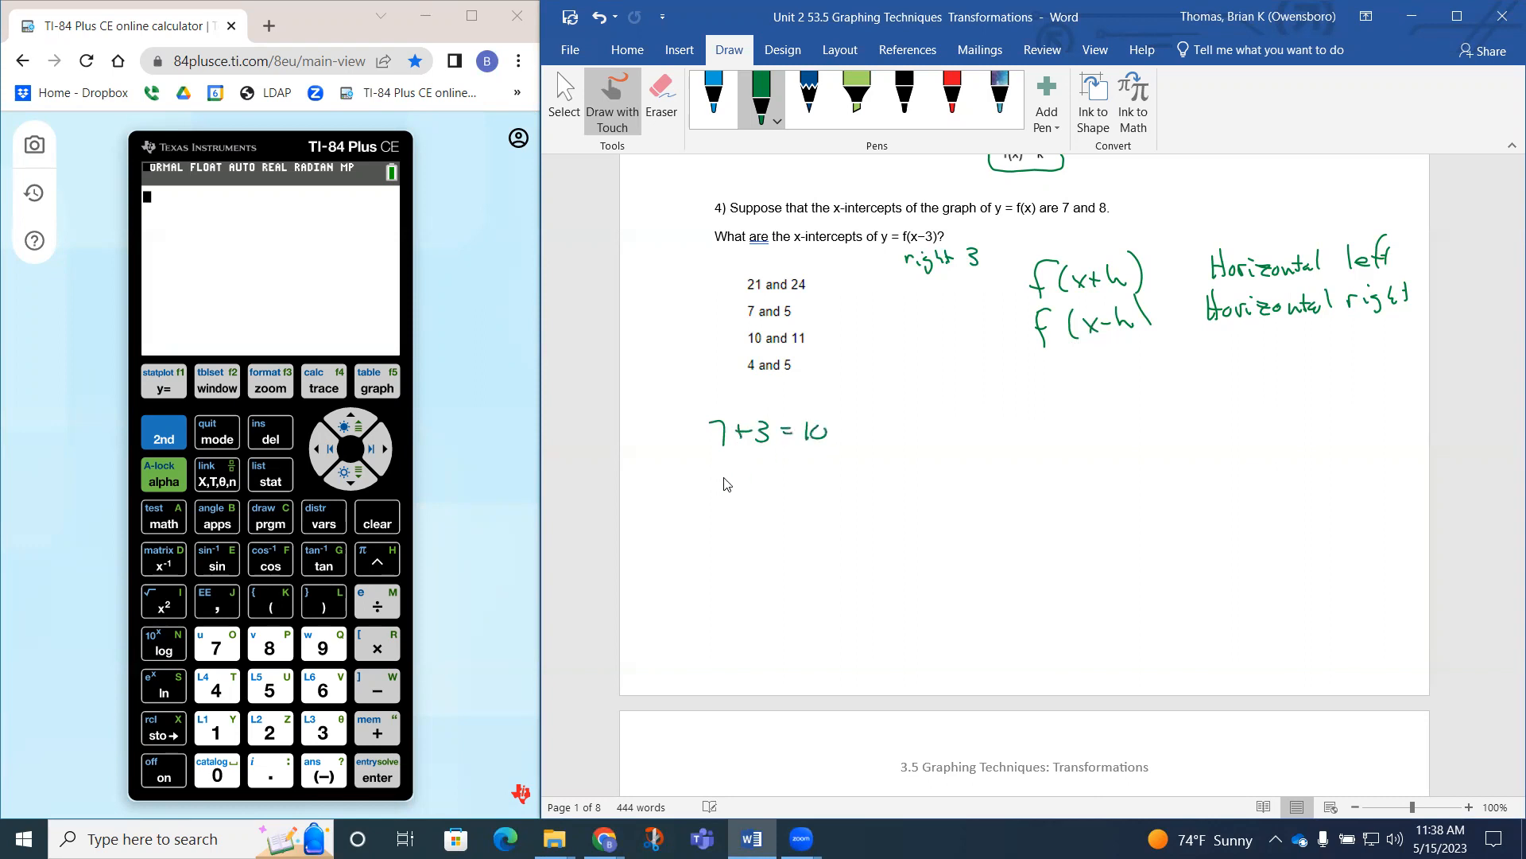
pyautogui.moveTo(715, 479); pyautogui.dragTo(818, 479)
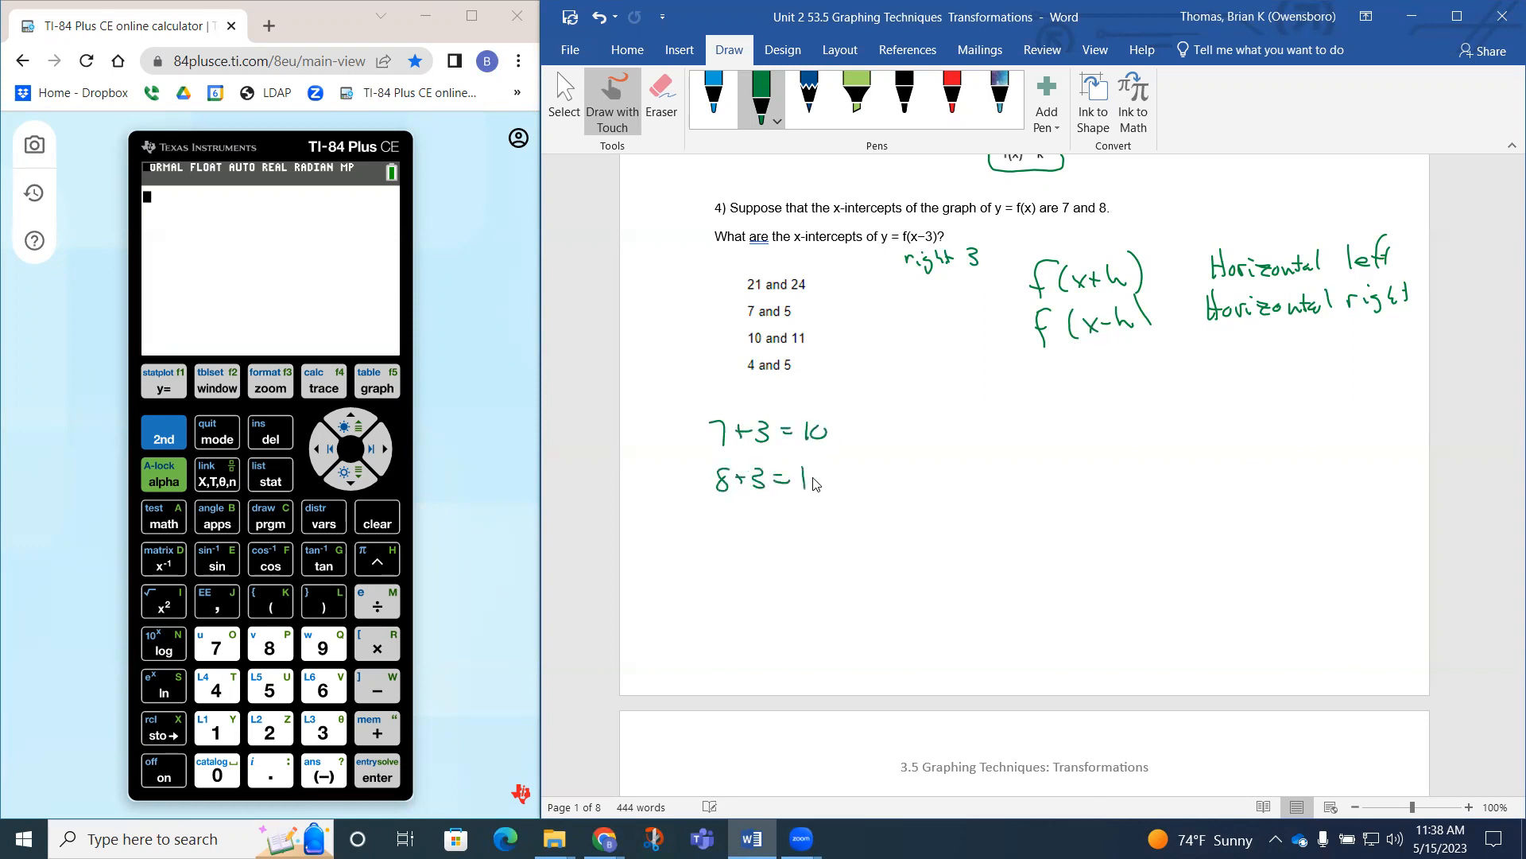